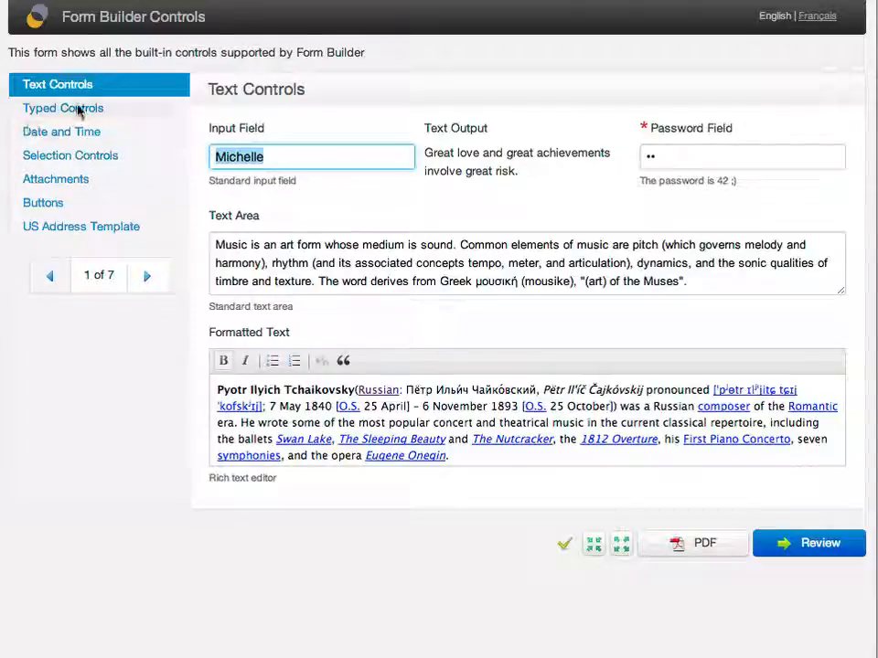
Browse the Typed Controls and Date and Time sections, then return to Text Controls.
left_click(62, 108)
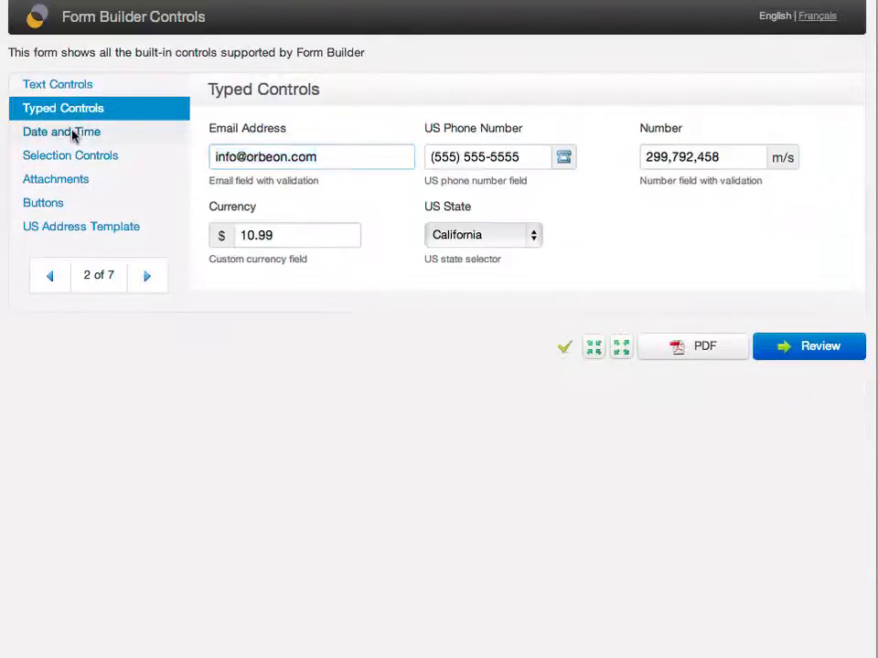
left_click(62, 132)
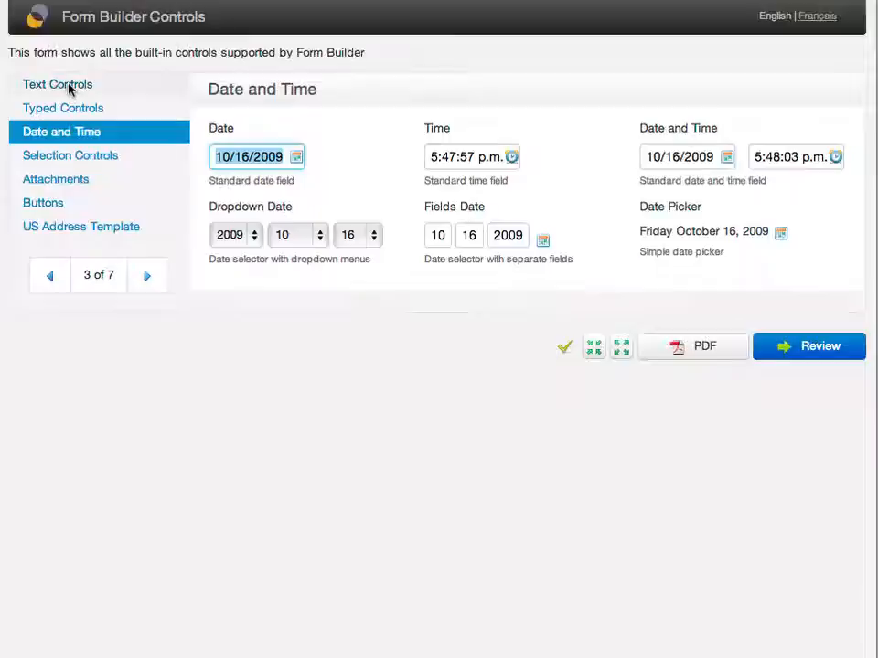
left_click(57, 84)
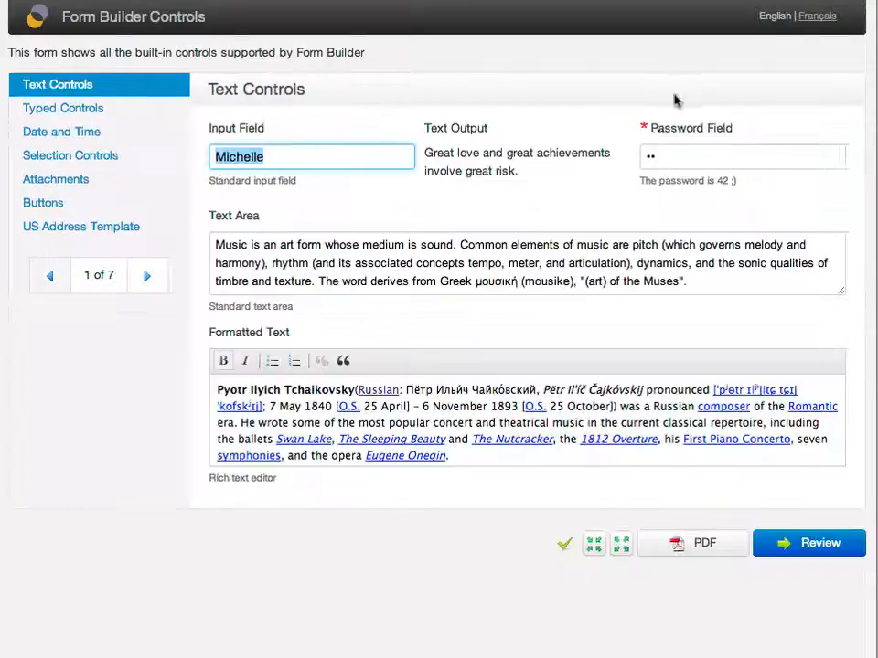
Leave the Password Field so the error summary flags it, then show Selection Controls.
left_click(808, 541)
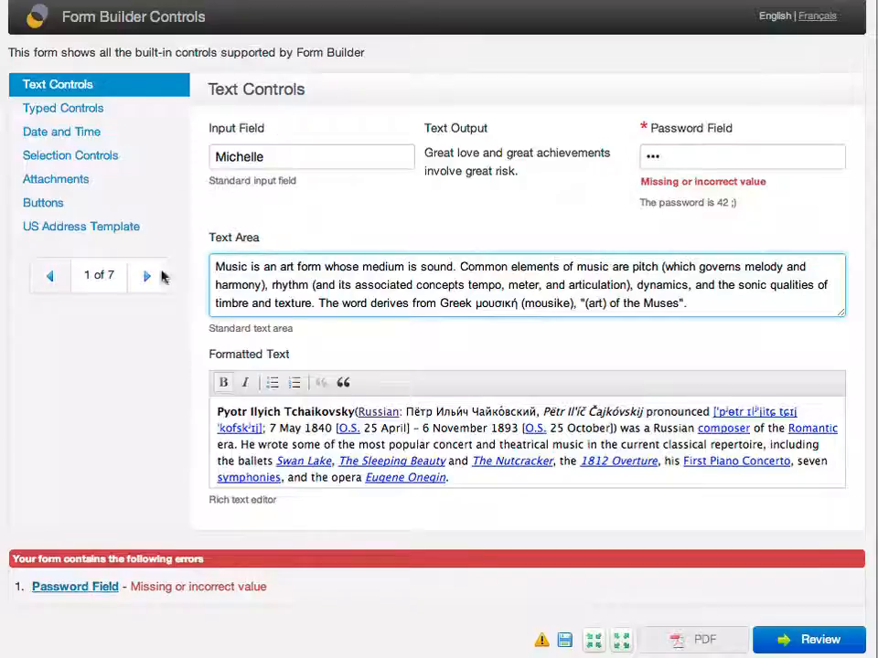
left_click(62, 108)
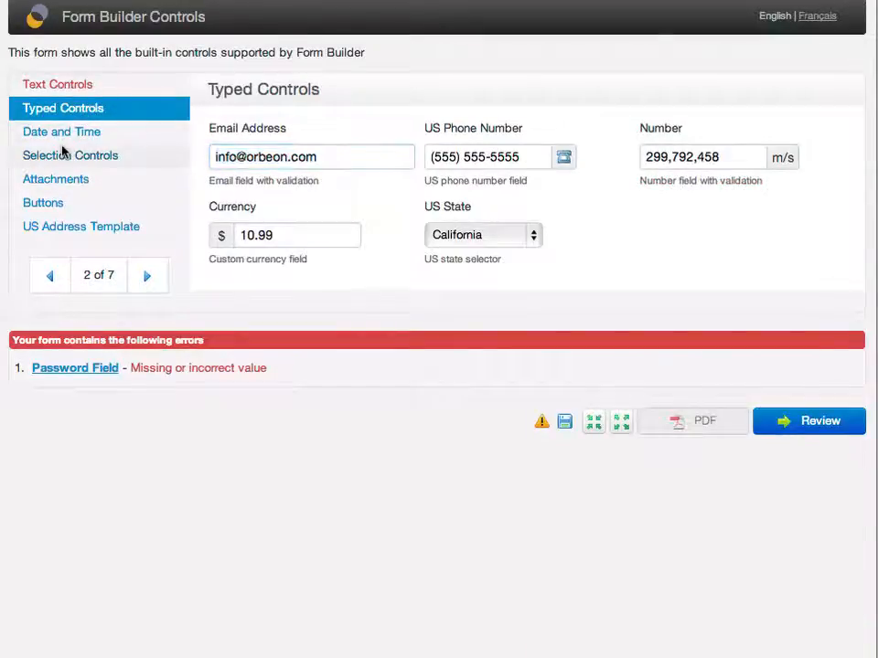
left_click(70, 154)
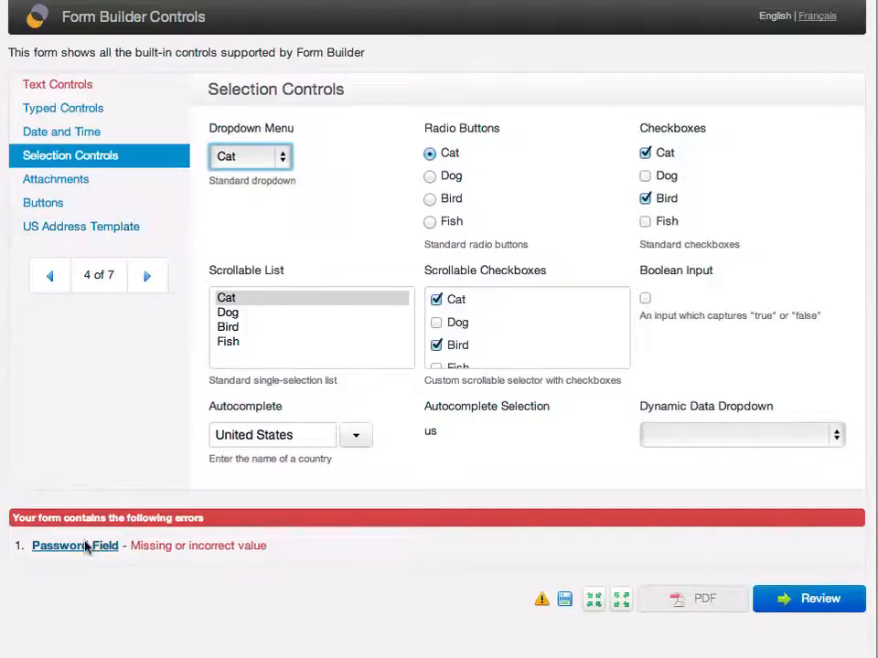